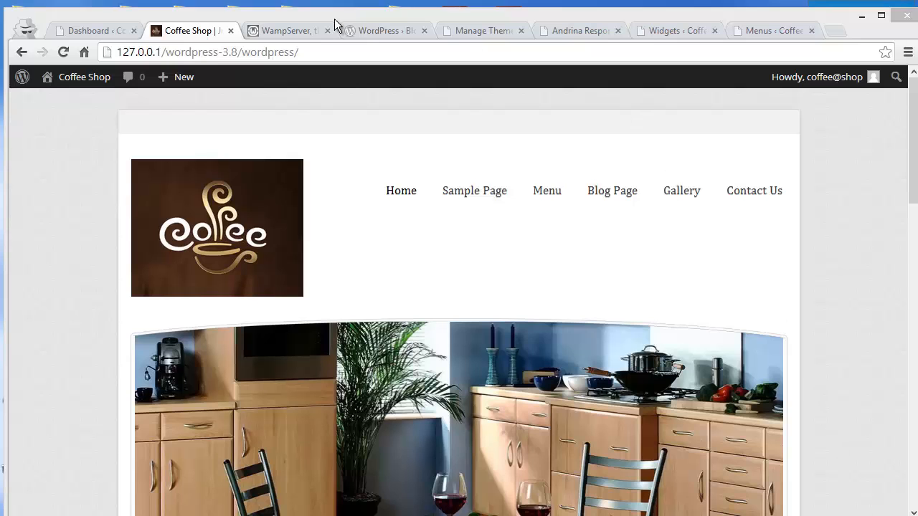
# - Review the WampServer and WordPress.org sites, then return to the Themes page with Andrina active
pyautogui.click(286, 30)
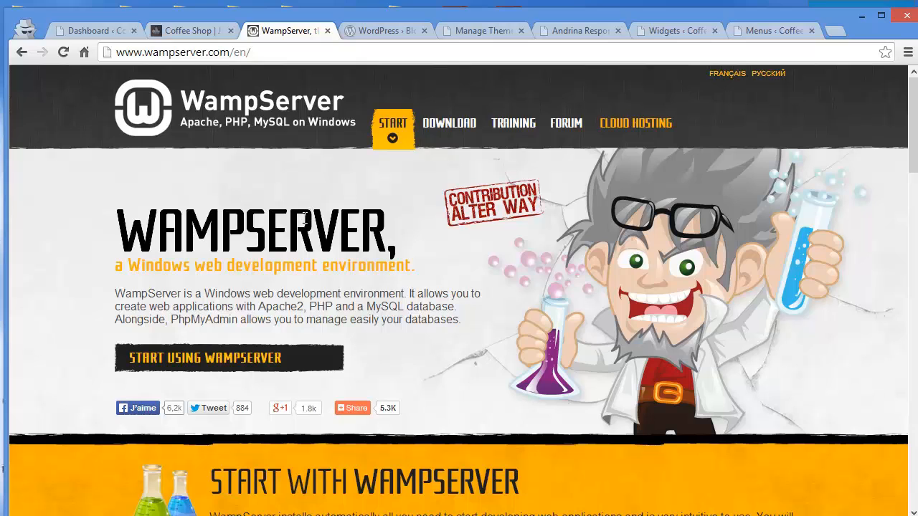
pyautogui.click(384, 30)
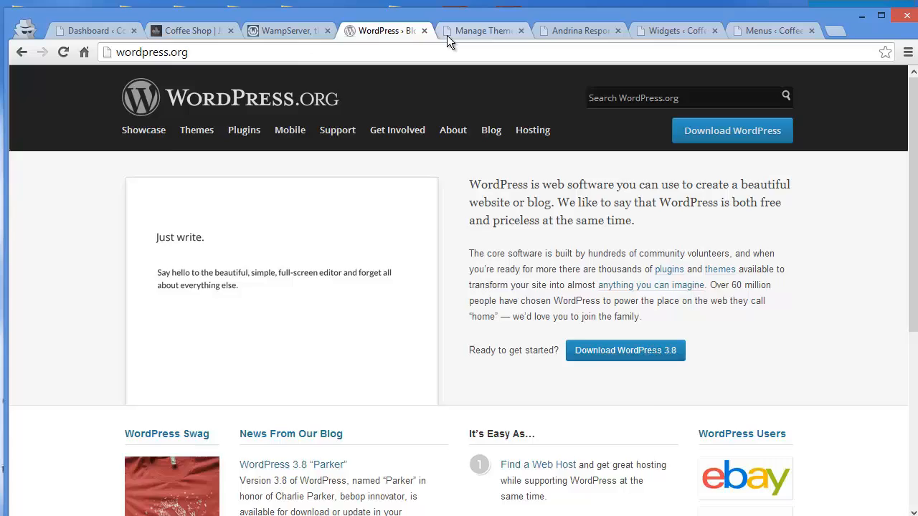
pyautogui.click(480, 31)
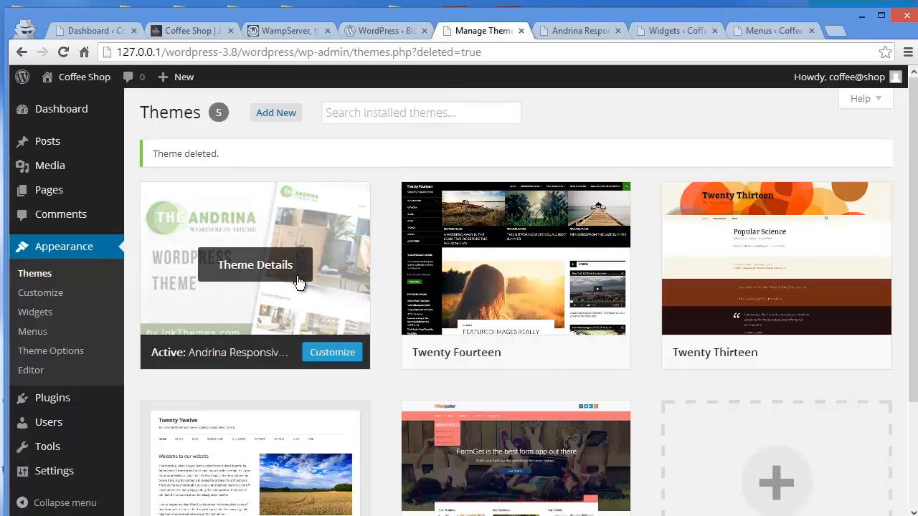
# - Show the Andrina Theme Pro Options general settings for logo, favicon and background image
pyautogui.click(577, 30)
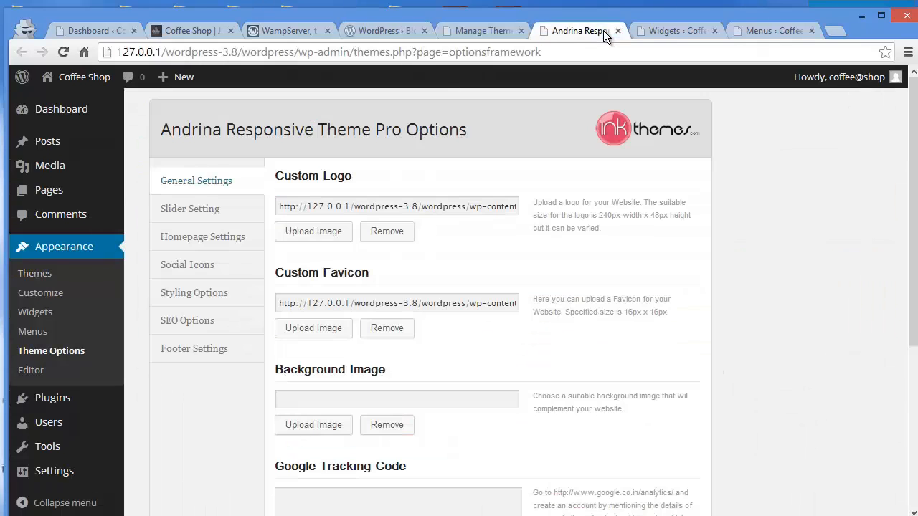
pyautogui.moveTo(577, 136)
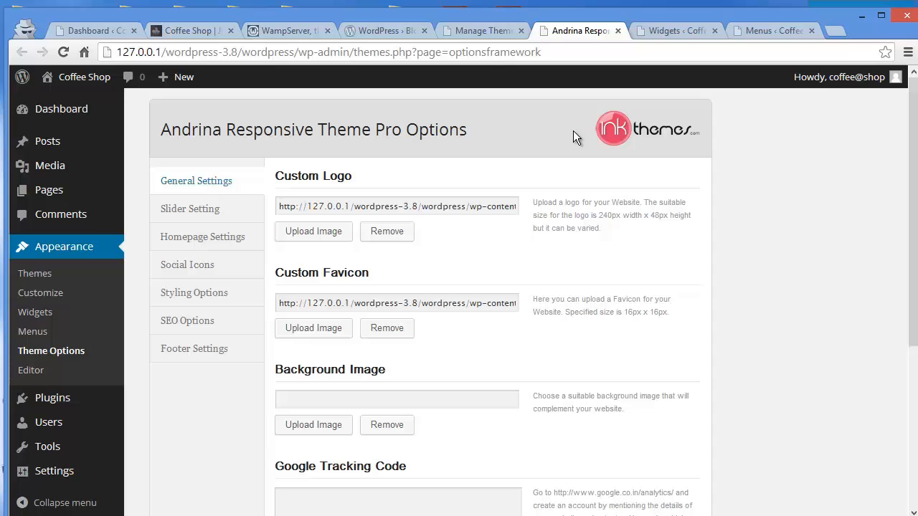
pyautogui.moveTo(545, 138)
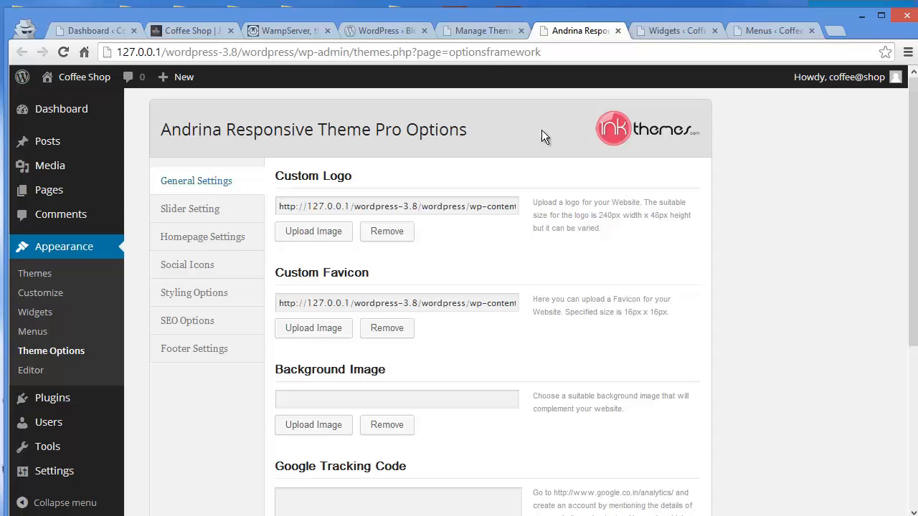
pyautogui.moveTo(271, 239)
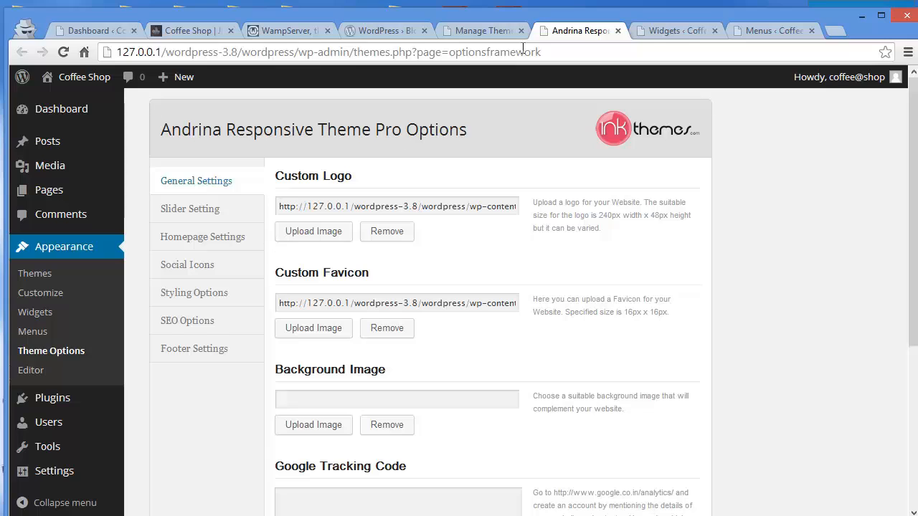
# - Review the Widgets and Menus admin pages, then view the Coffee Shop home page
pyautogui.click(674, 30)
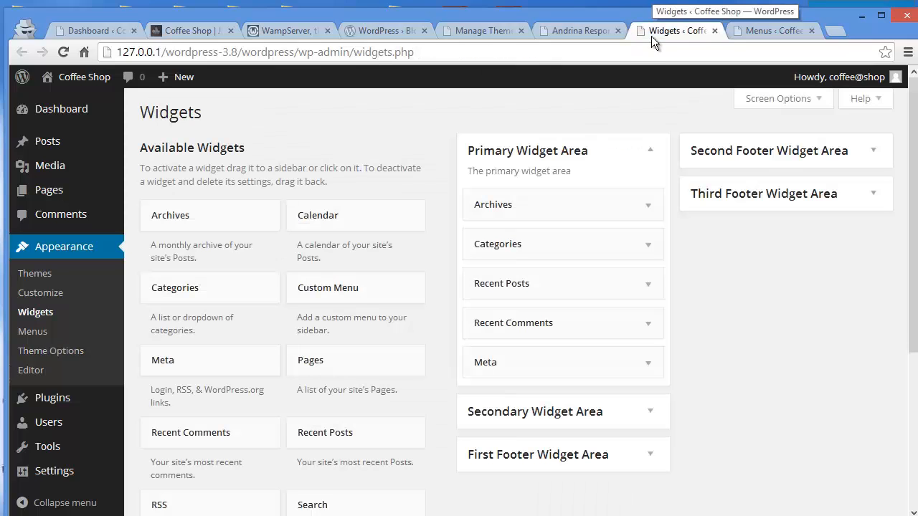
pyautogui.moveTo(499, 258)
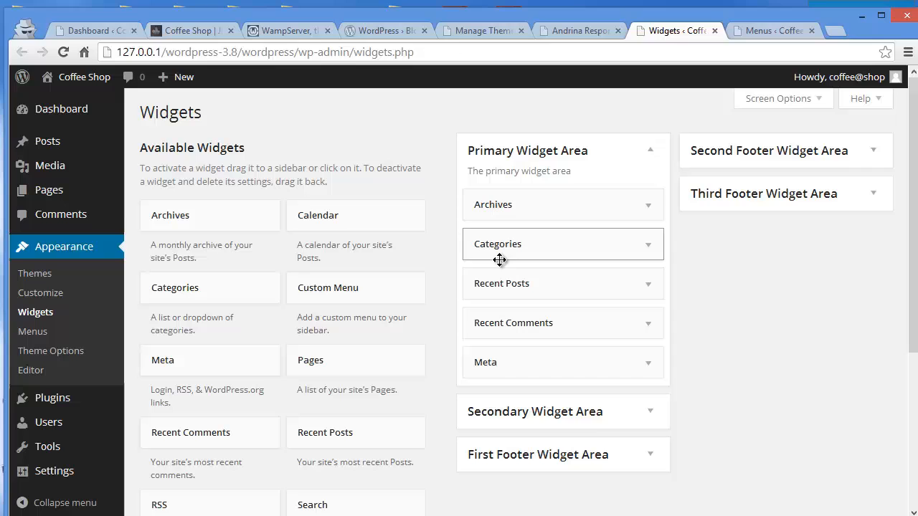
pyautogui.moveTo(741, 49)
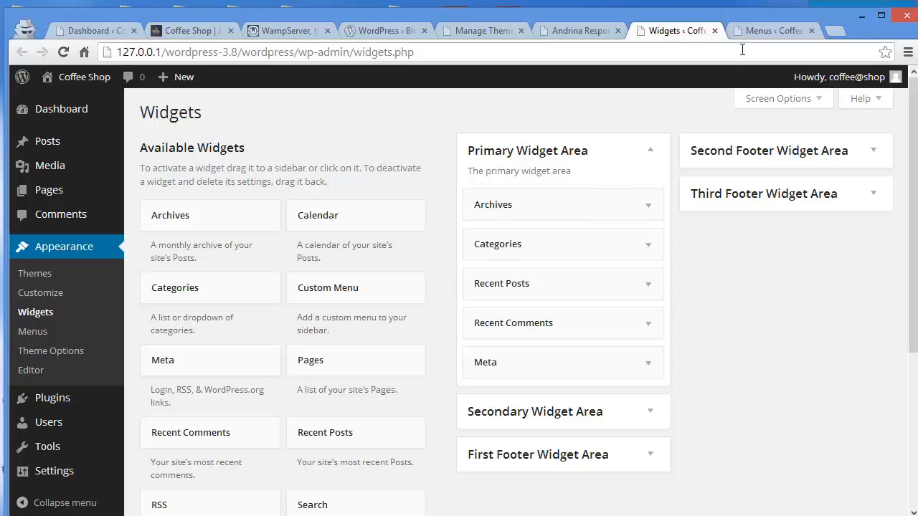
pyautogui.click(772, 30)
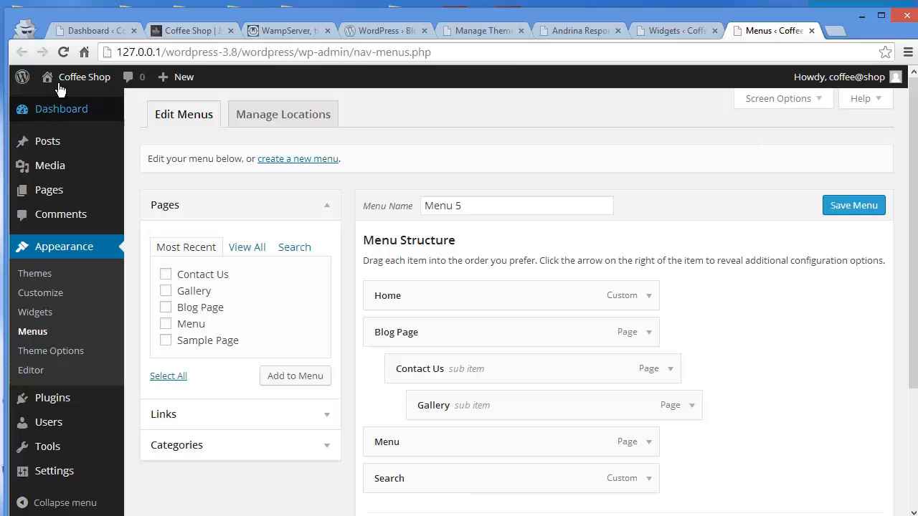
pyautogui.click(189, 31)
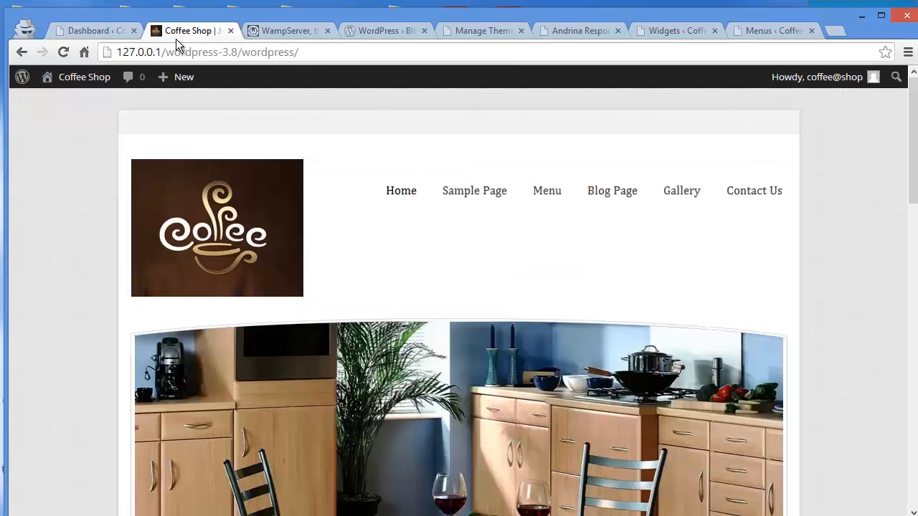
# - Visit the Coffee Shop's Menu, Blog Page and Gallery pages, scrolling through the gallery
pyautogui.click(546, 191)
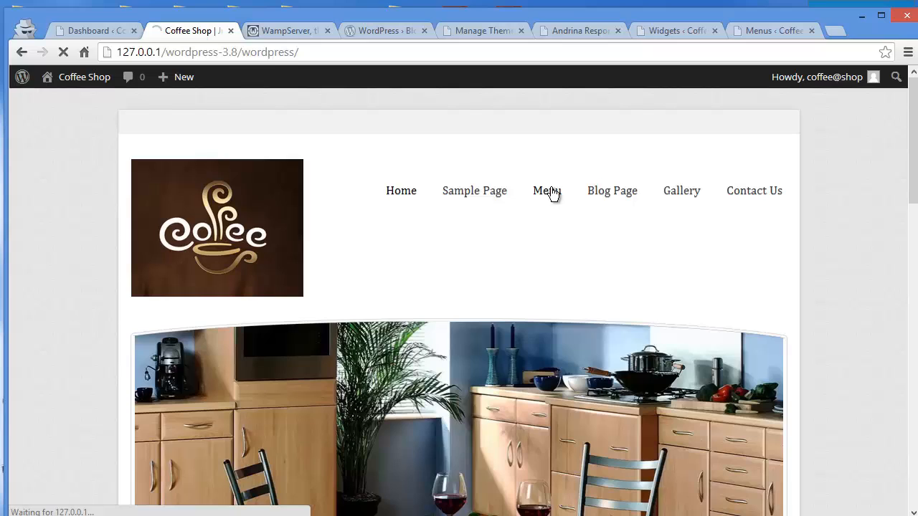
pyautogui.click(547, 191)
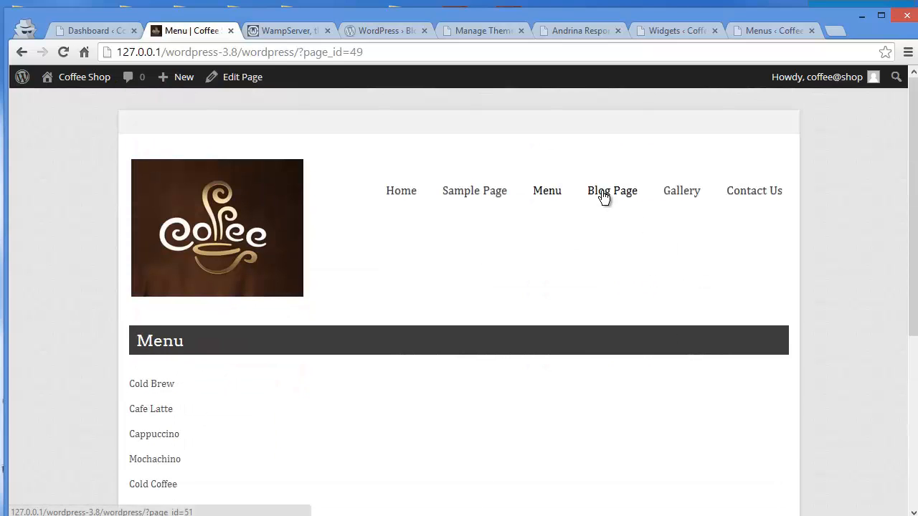
pyautogui.click(612, 191)
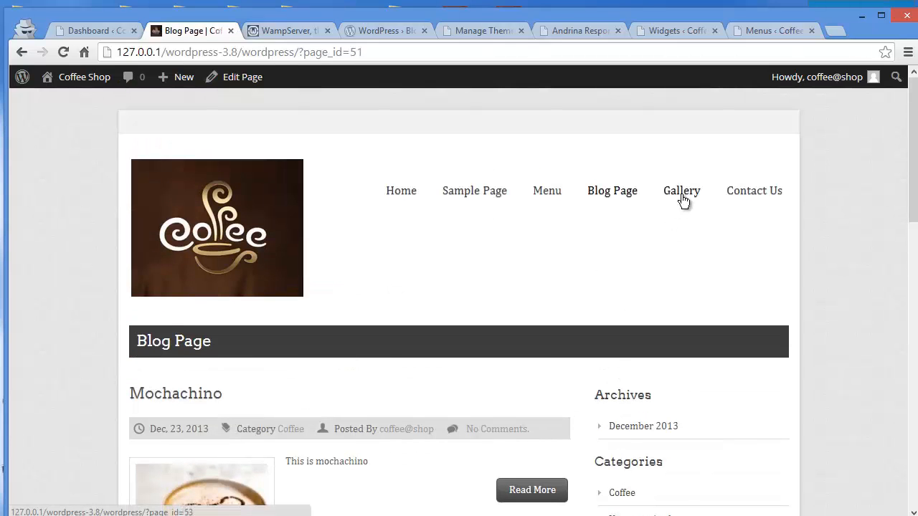
pyautogui.click(682, 191)
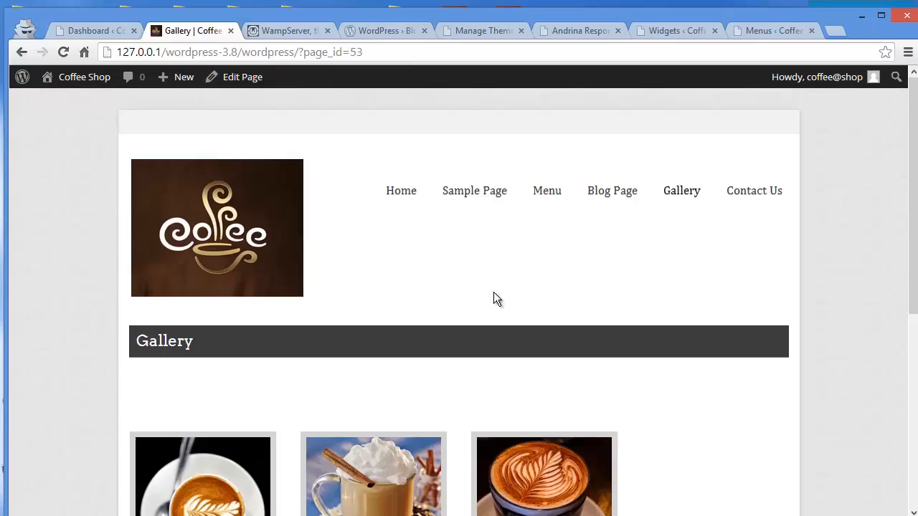
pyautogui.scroll(-3)
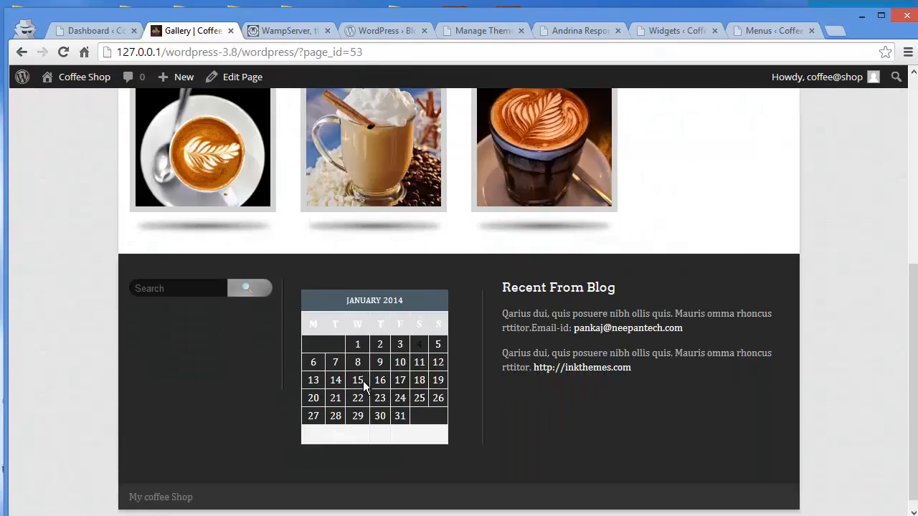
pyautogui.scroll(3)
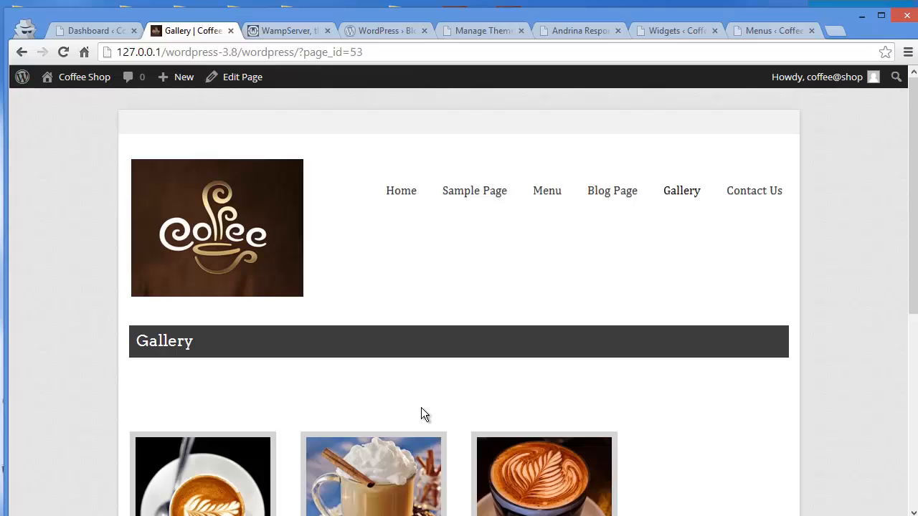
# - Revisit the WampServer and WordPress.org sites, then return to the Andrina Theme Pro Options page
pyautogui.click(287, 30)
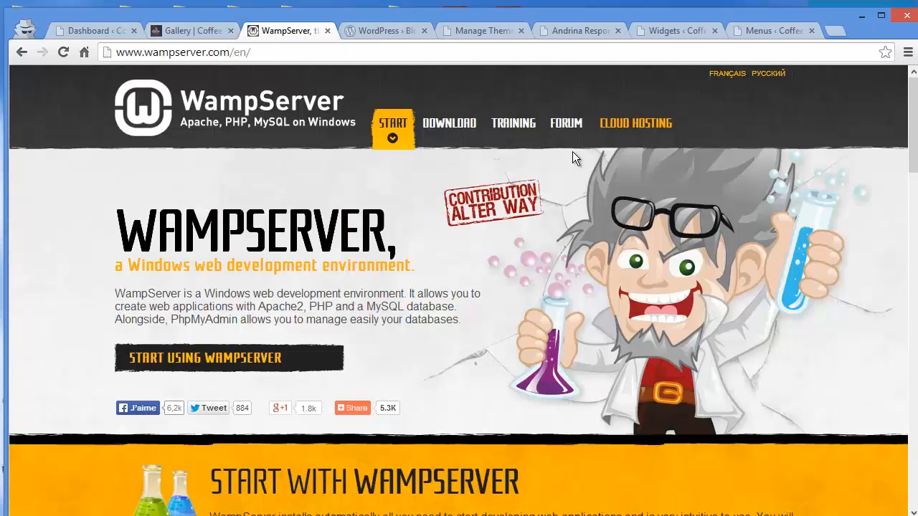
pyautogui.click(385, 30)
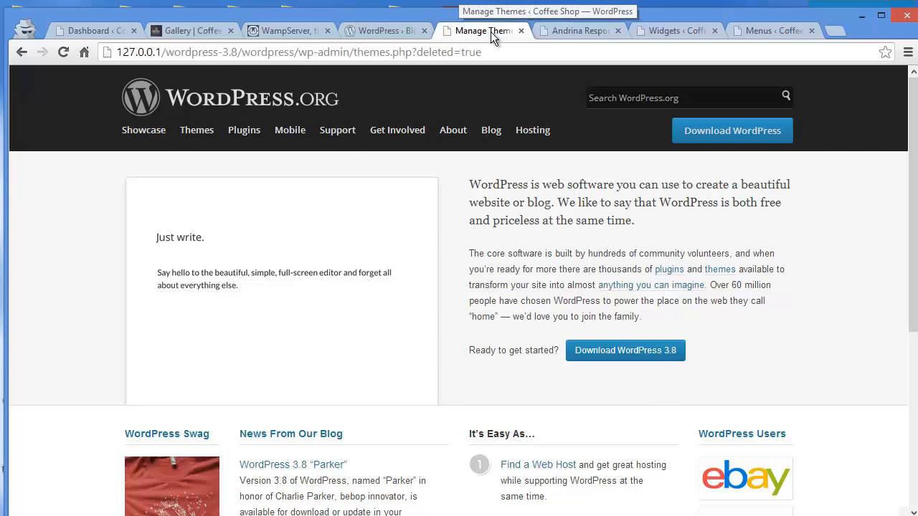
pyautogui.click(579, 30)
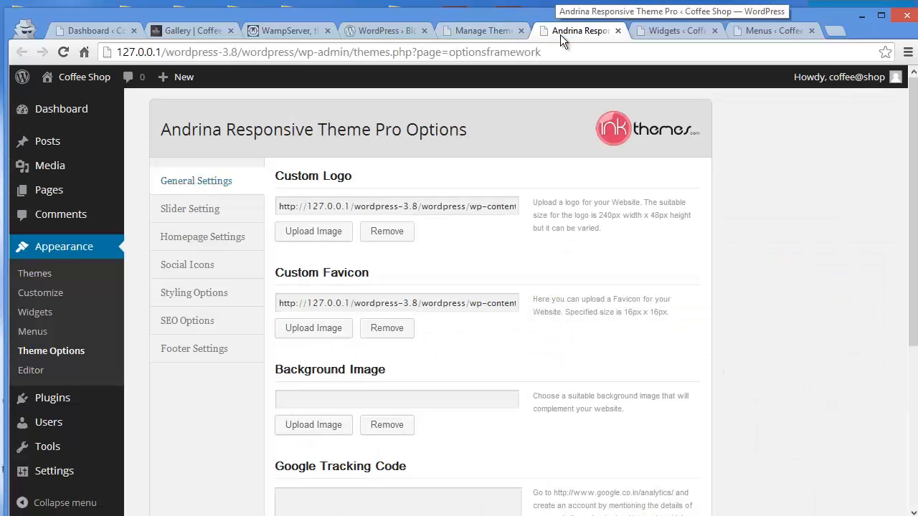
pyautogui.moveTo(663, 30)
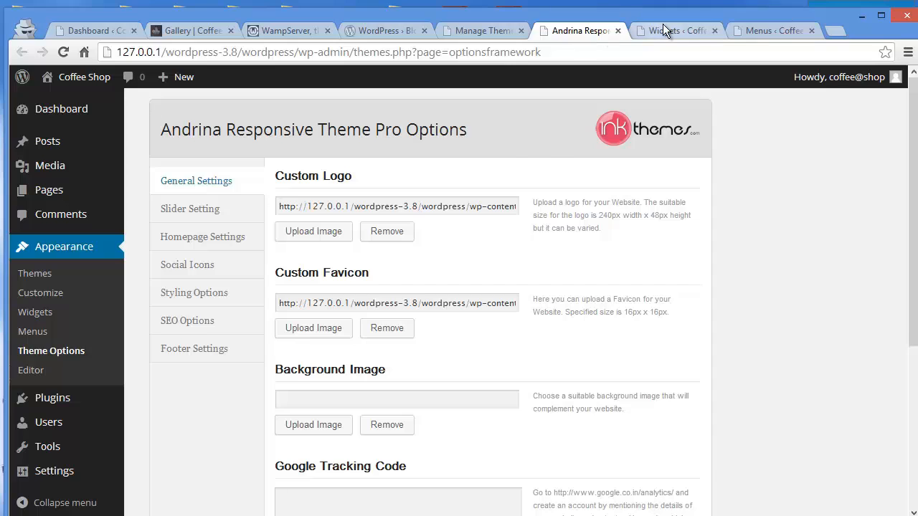
# - Show the Widgets page with Archives, Categories, Recent Posts, Recent Comments and Meta in the Primary area
pyautogui.click(674, 30)
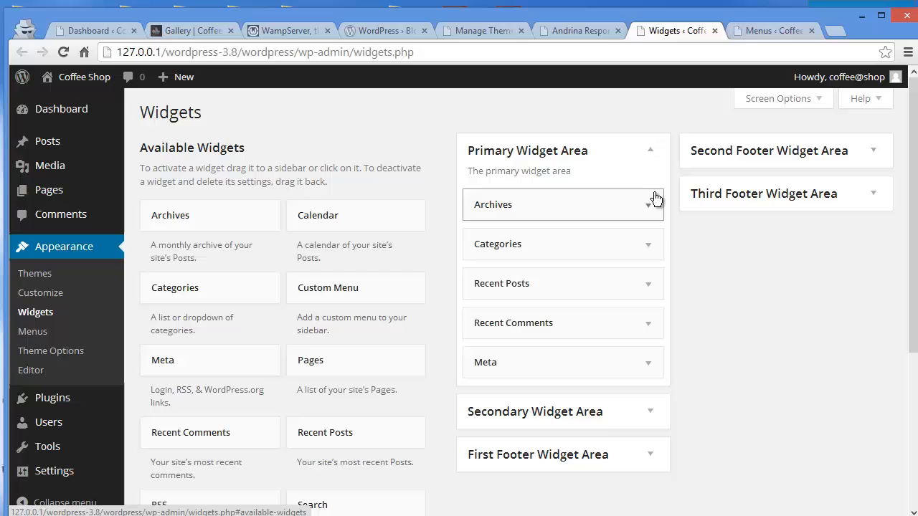
pyautogui.moveTo(655, 208)
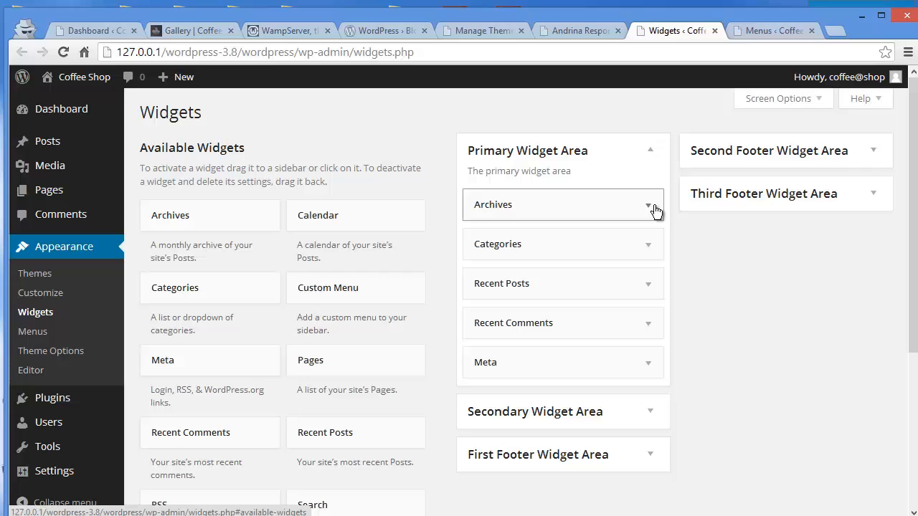
pyautogui.moveTo(666, 216)
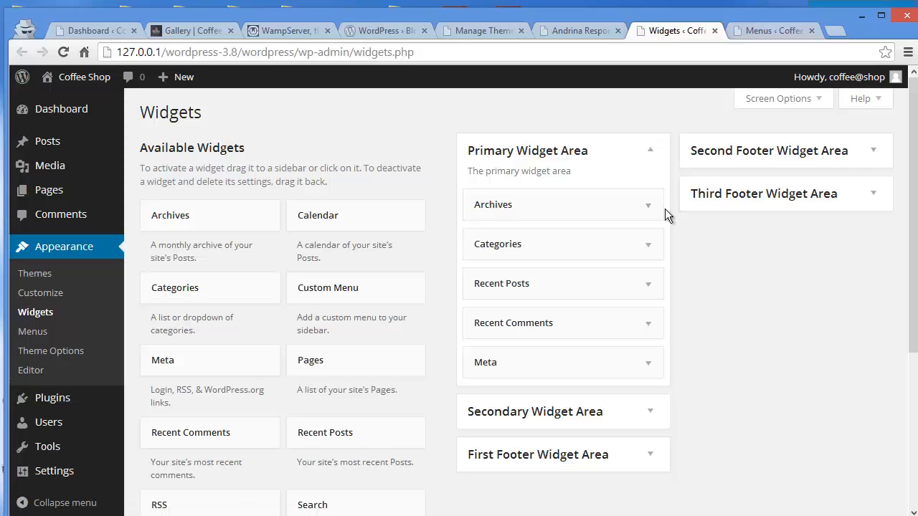